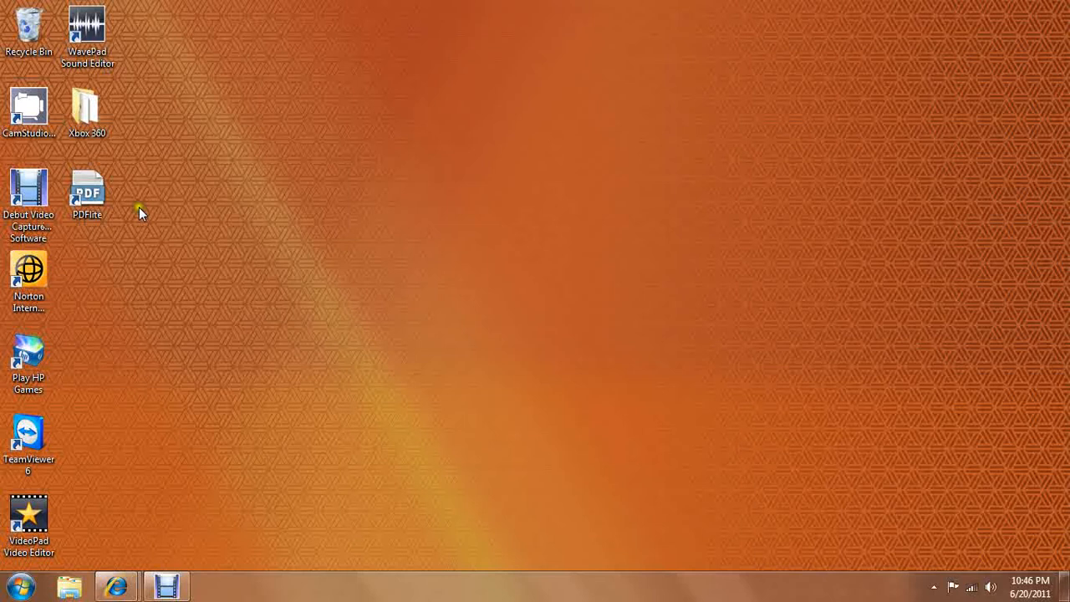
Drag the PDFLite shortcut from the left icon column to the desktop centre.
left_click_drag(87, 188, 559, 275)
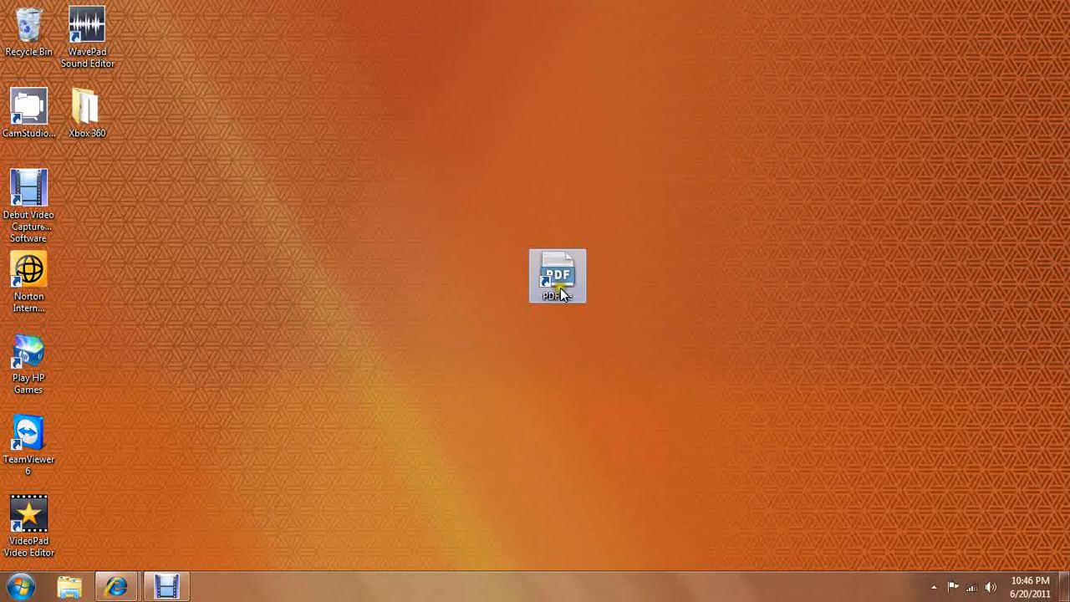
left_click_drag(558, 276, 498, 194)
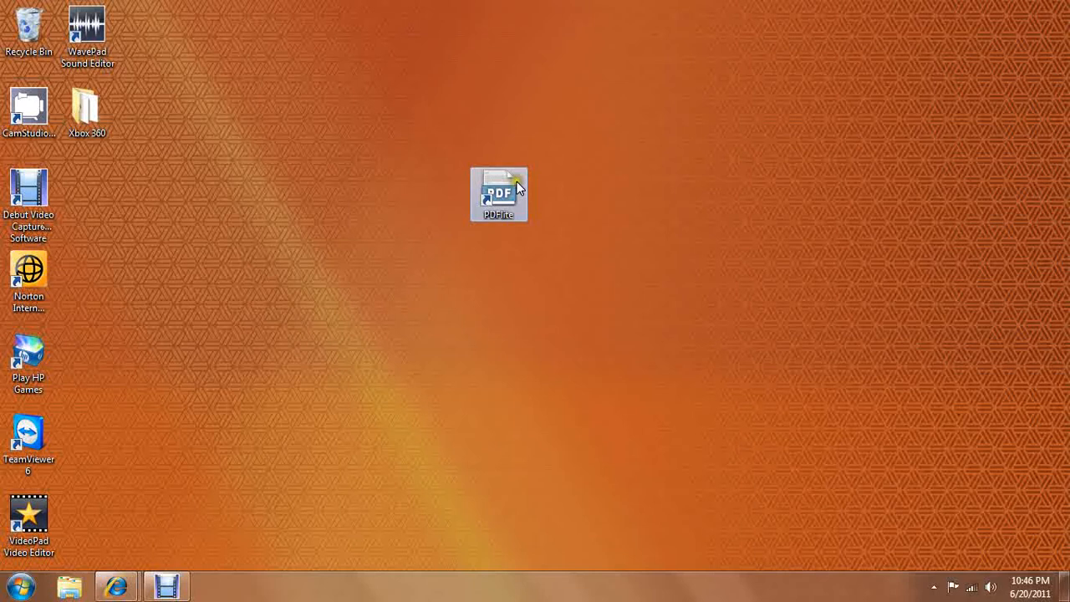
left_click_drag(498, 194, 558, 275)
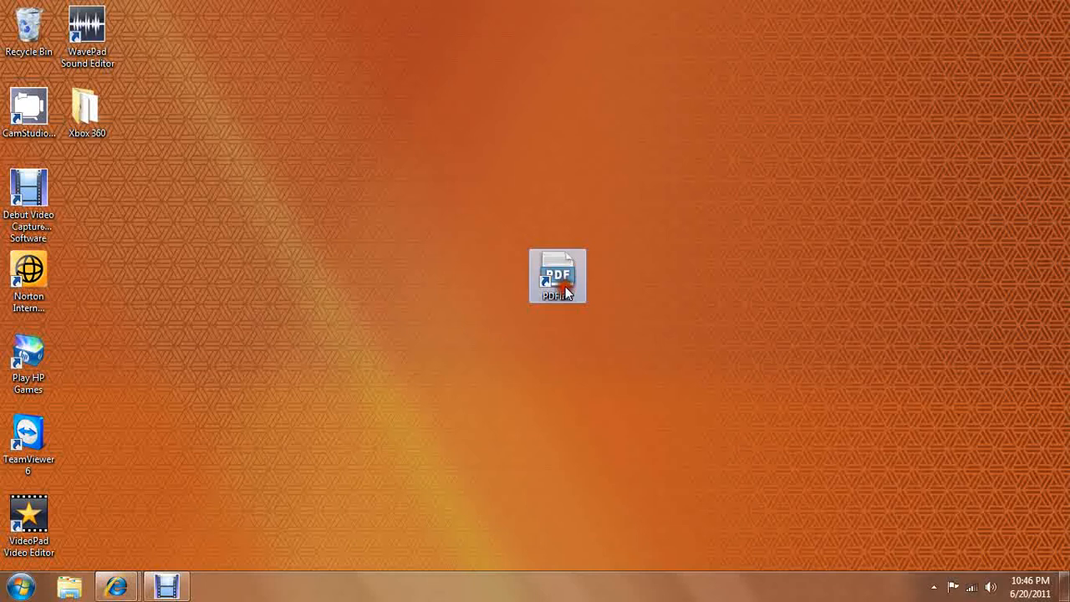
Launch the PDFLite shortcut and show the PDFlite home page window in Internet Explorer.
double_click(557, 276)
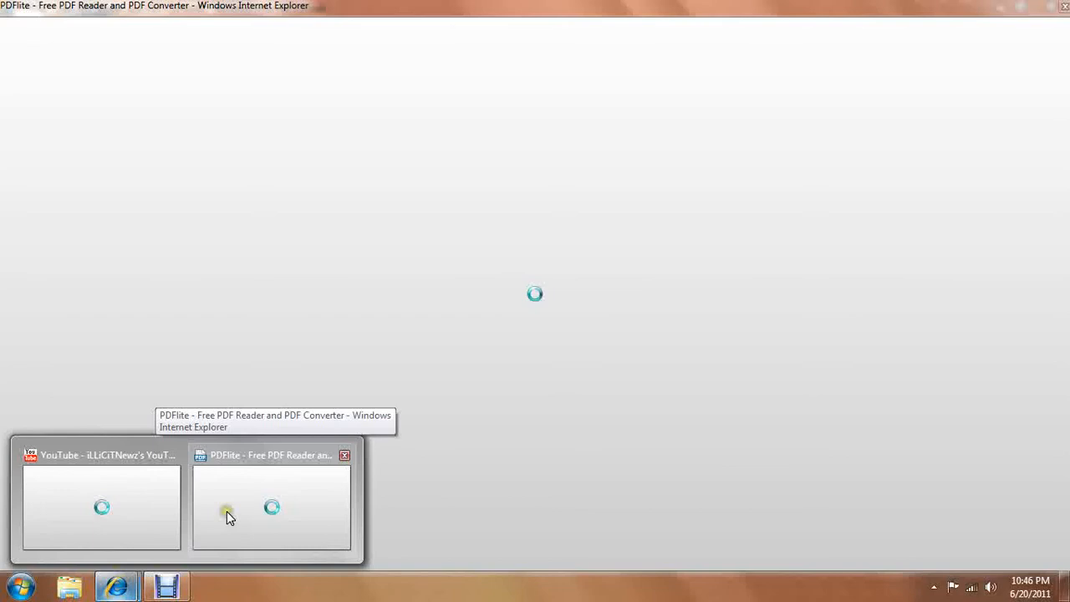
left_click(271, 508)
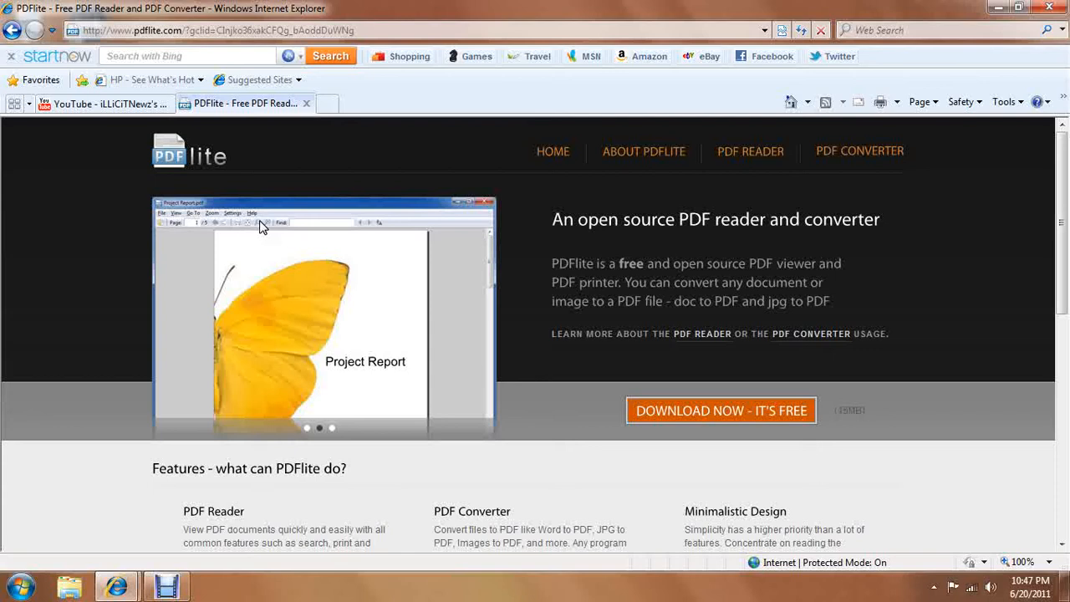
Download the free PDFlite installer and choose Run in the security warning.
left_click(720, 411)
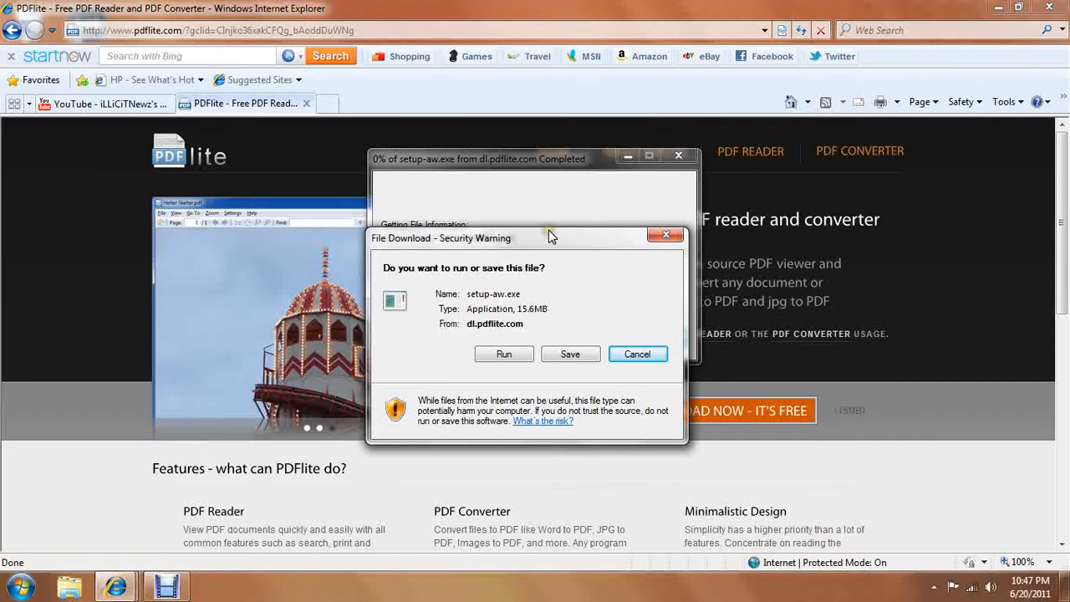
left_click(637, 355)
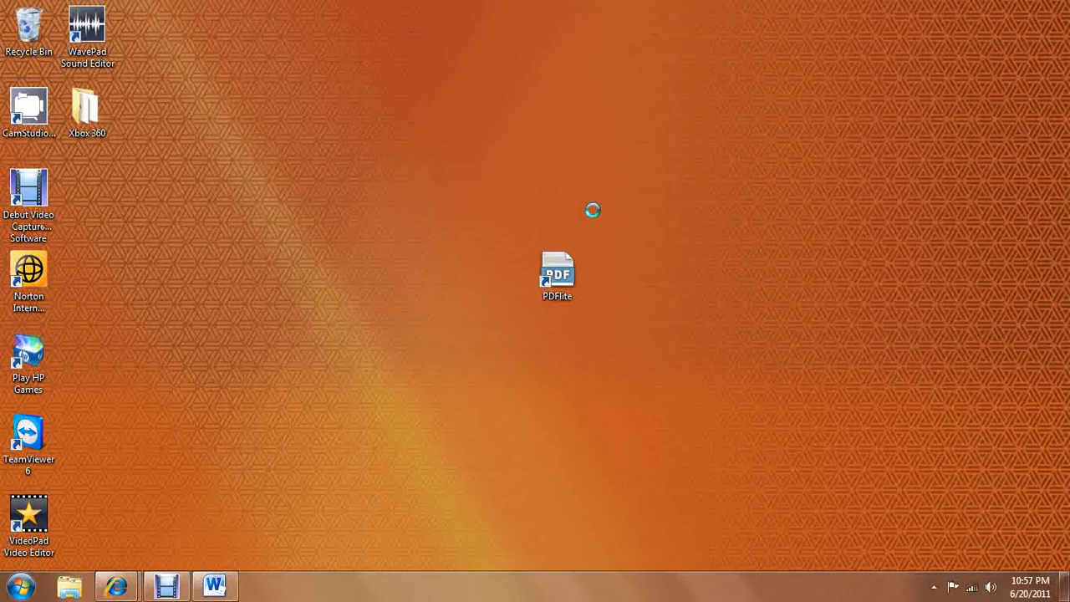
mouse_move(665, 227)
type("PDF")
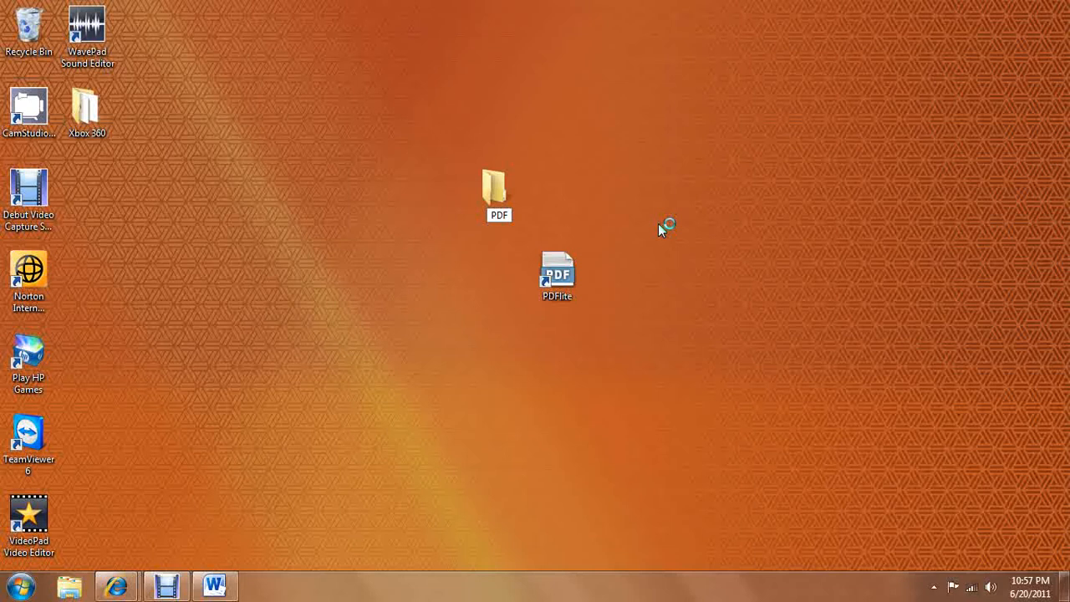
Create a new desktop folder named PDF beside the PDFLite shortcut.
left_click(498, 194)
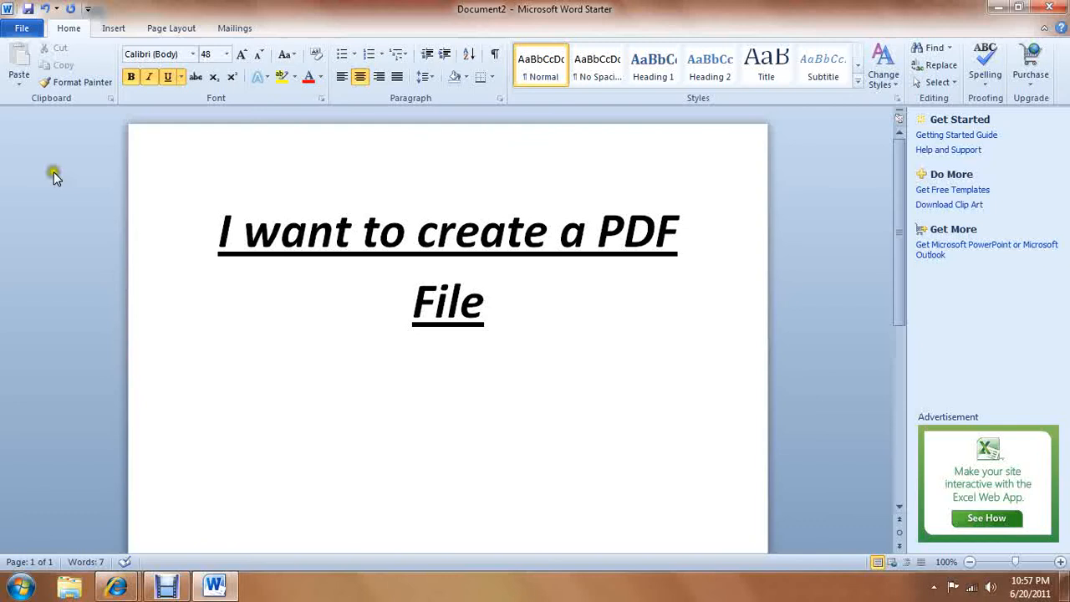
mouse_move(22, 26)
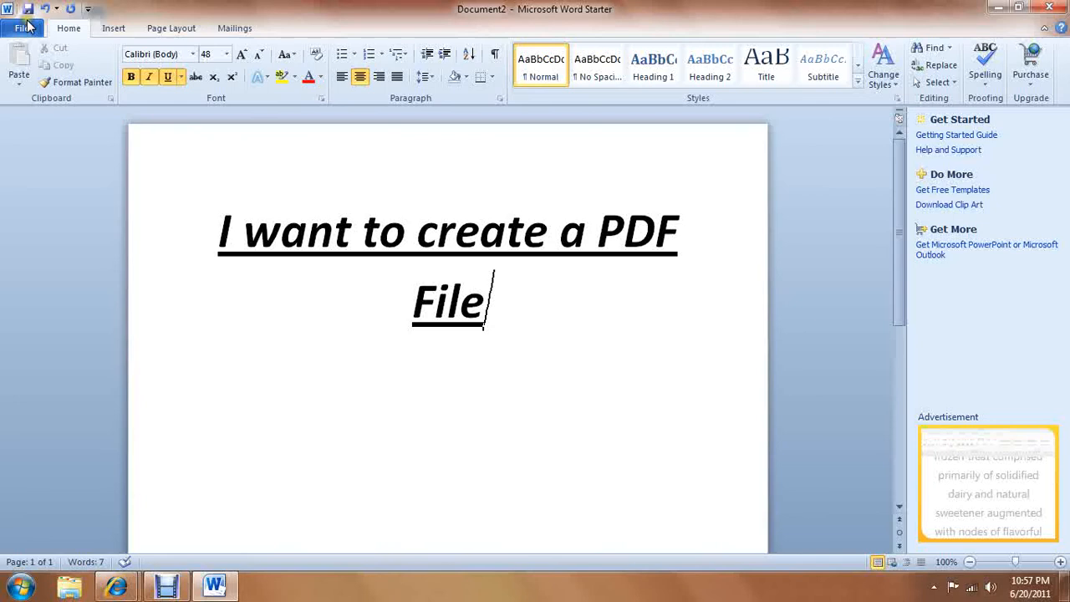
Go to File > Print and choose PDFLite from the printer list.
left_click(21, 27)
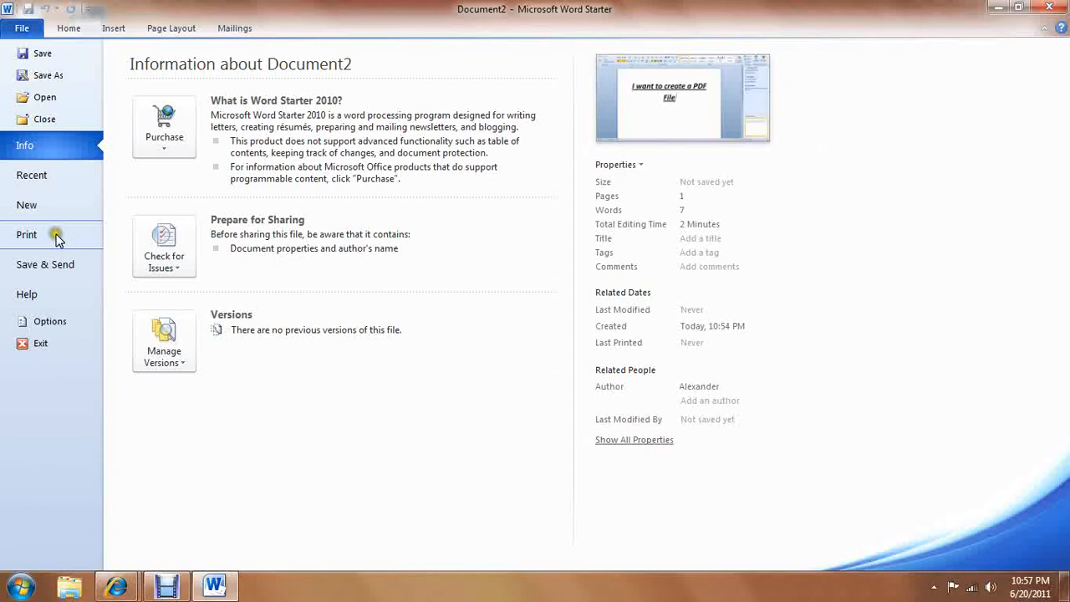
left_click(27, 234)
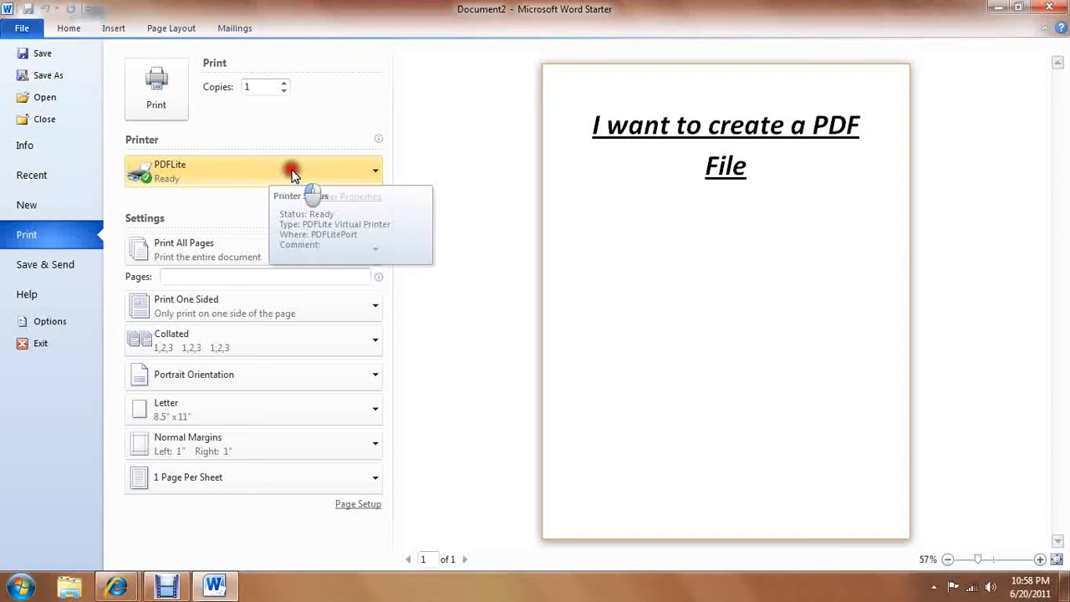
left_click(374, 170)
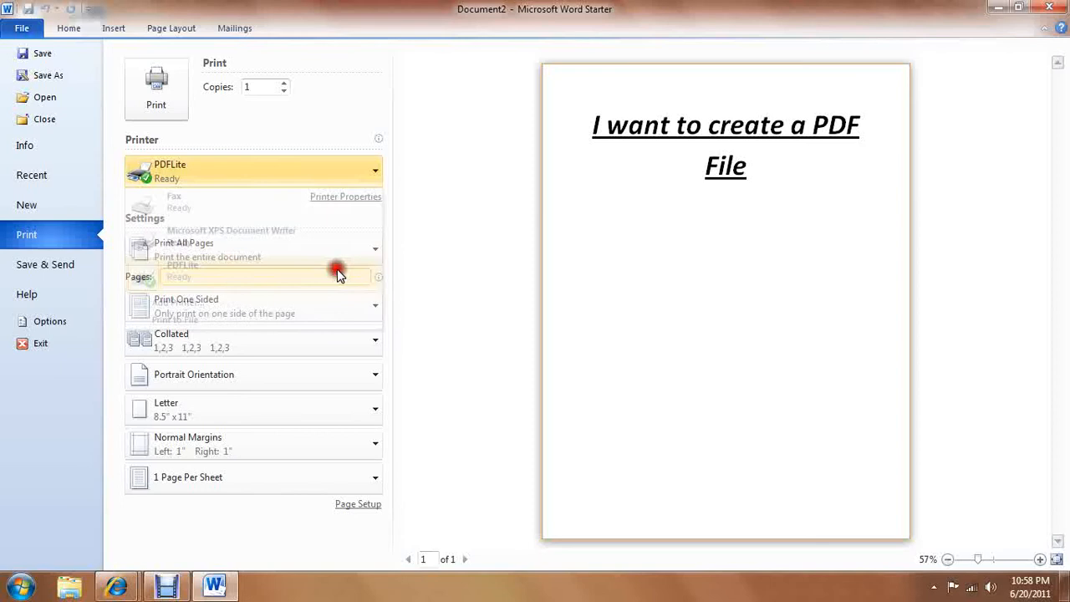
left_click(374, 171)
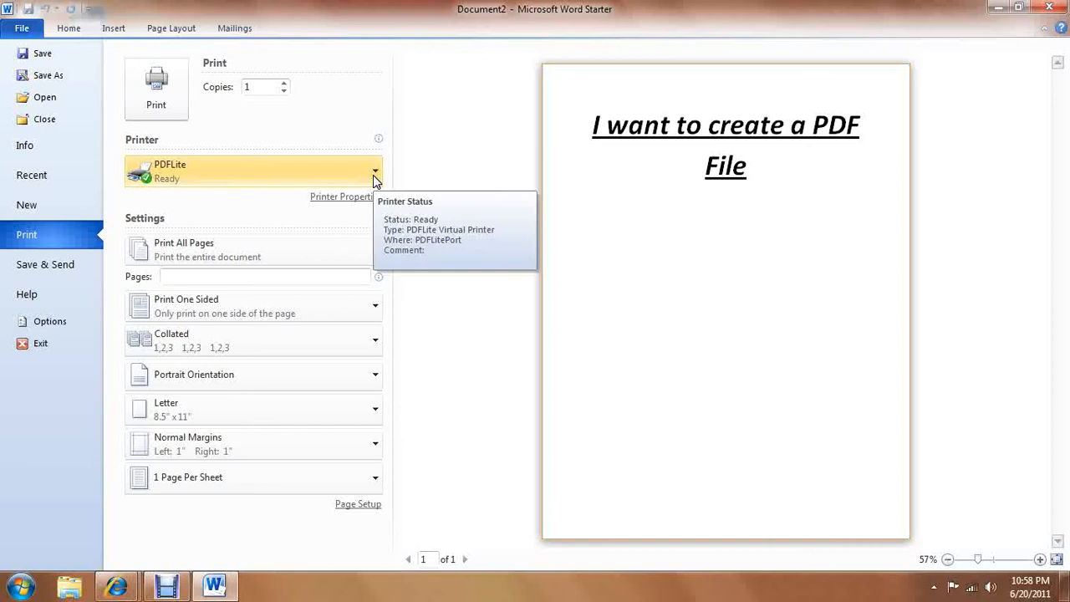
left_click(498, 232)
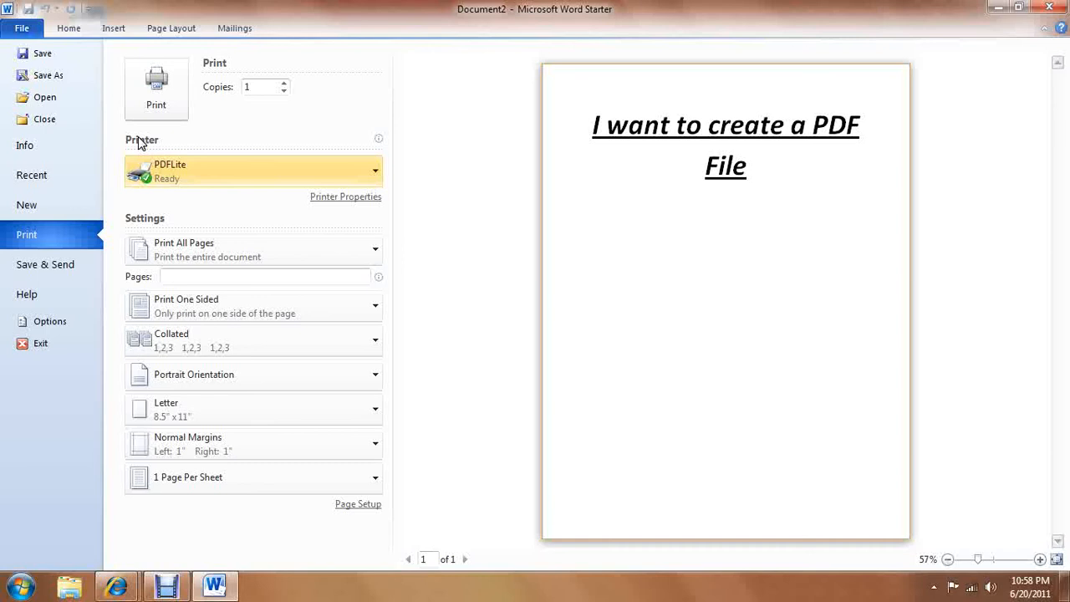
mouse_move(202, 197)
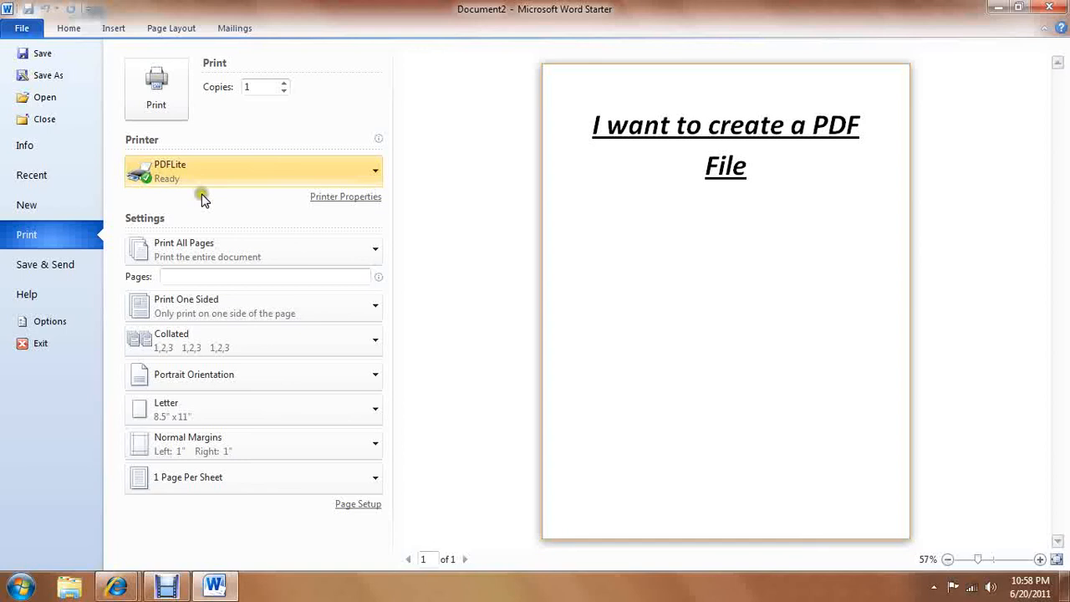
mouse_move(241, 140)
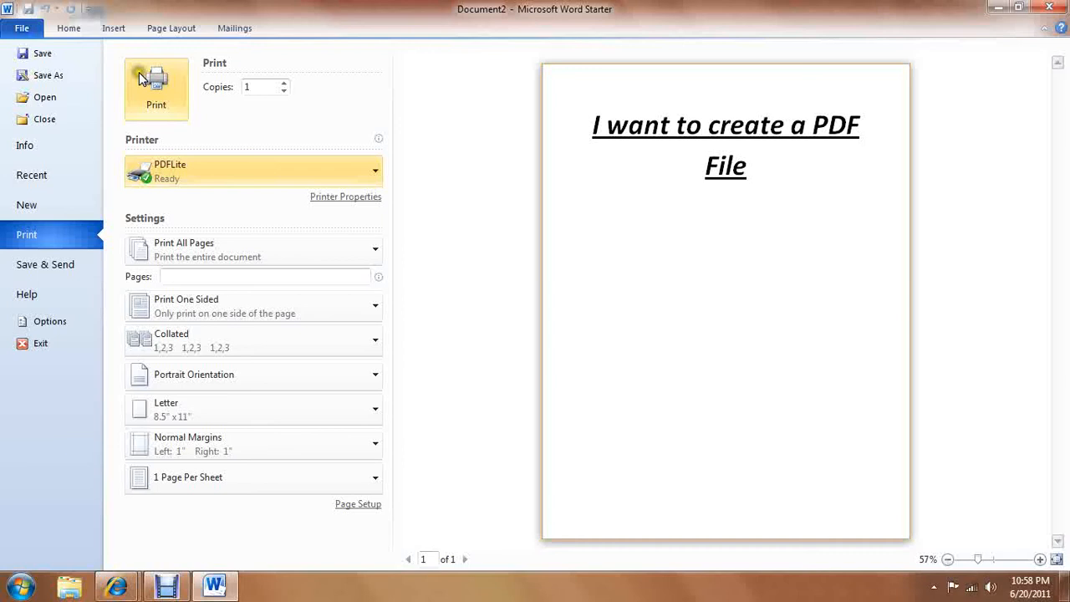
Print the document to PDFLite and wait through the Connecting to printer dialog.
left_click(157, 84)
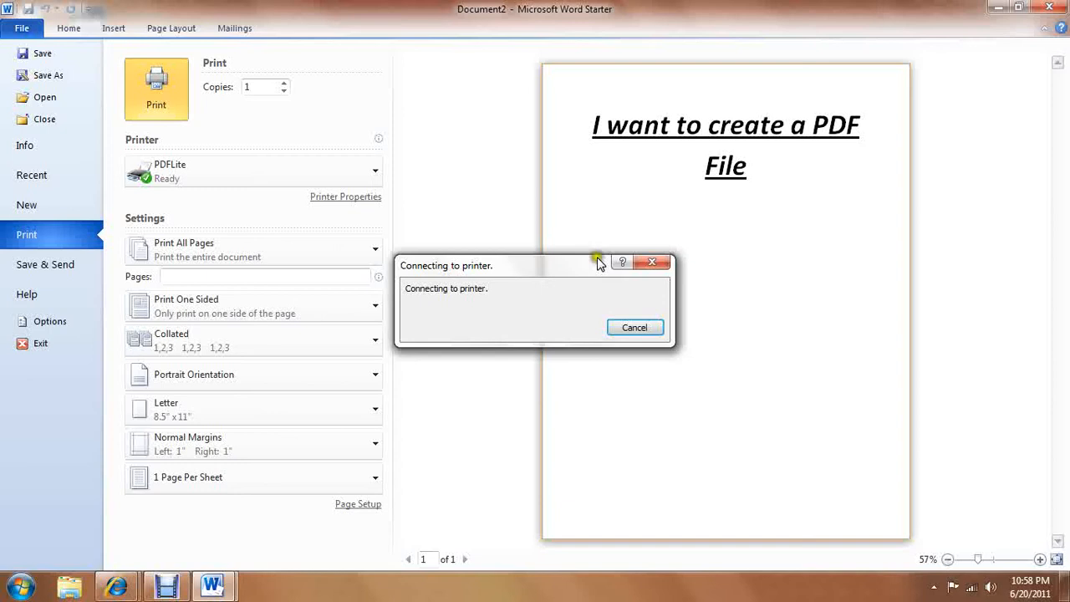
left_click(635, 326)
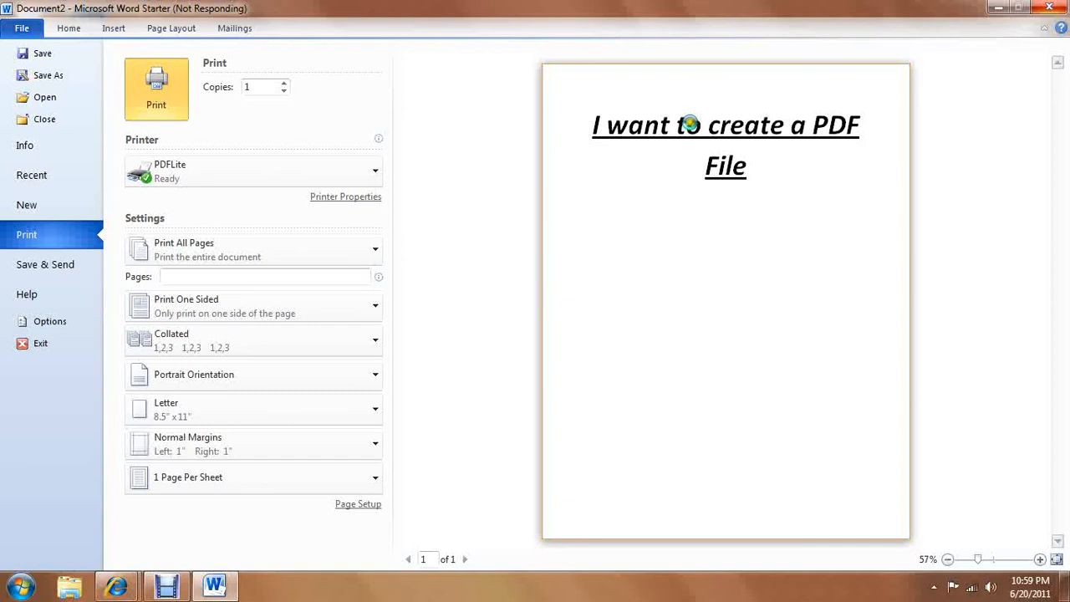
left_click(155, 89)
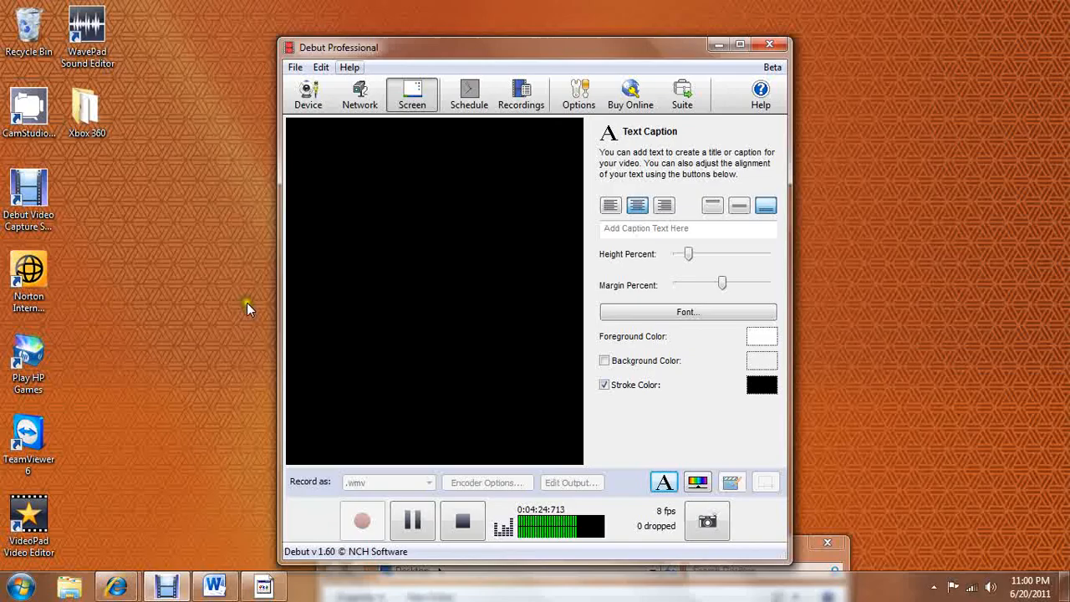
left_click(214, 585)
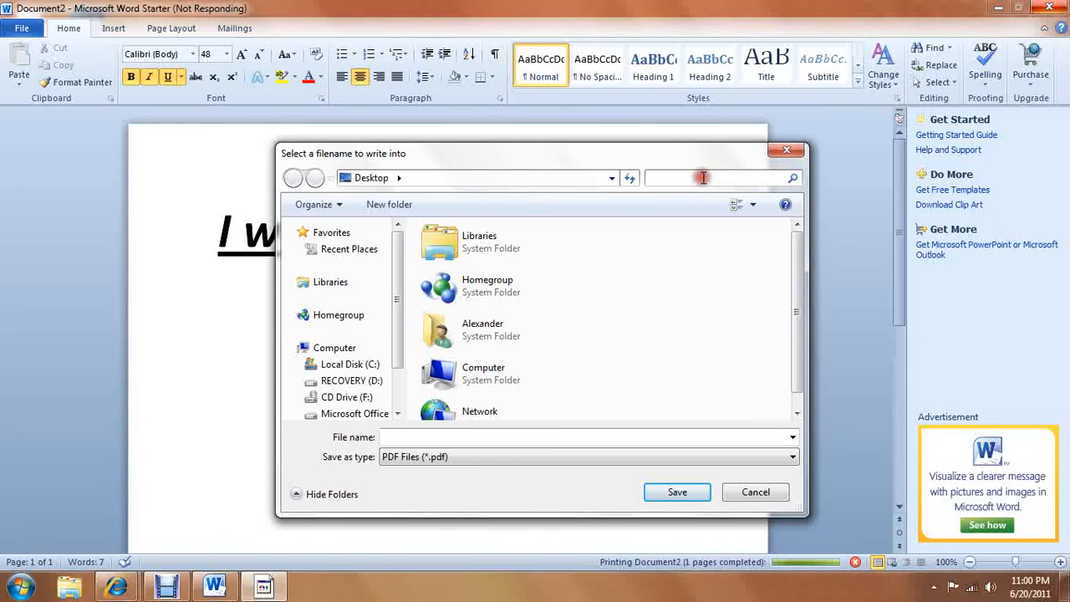
Enter 'I want PDF' as the file name and attempt to save, hitting a path error.
type("P")
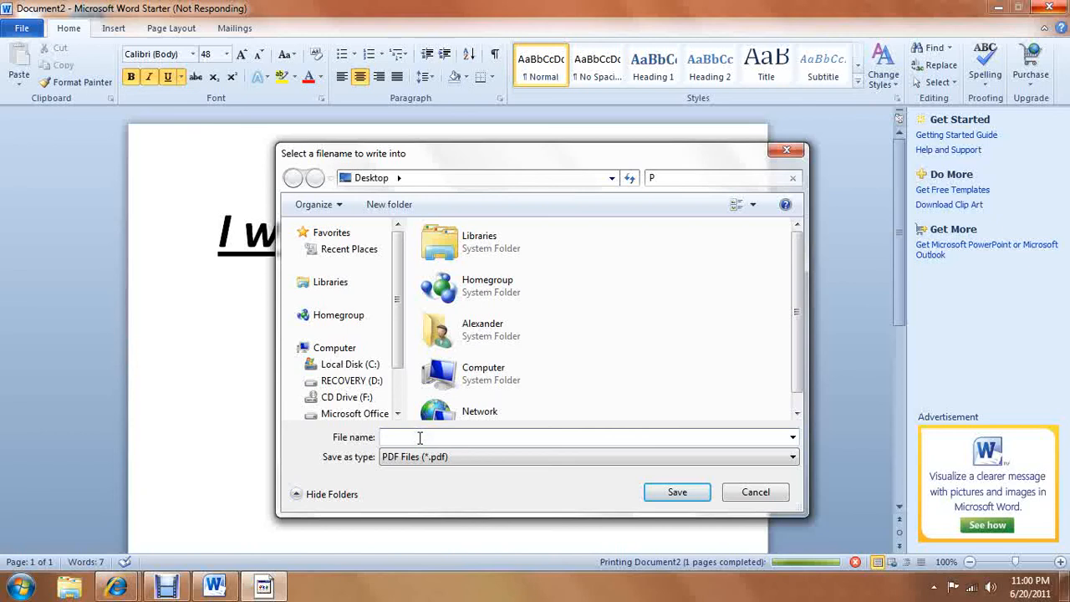
type("I want PDF")
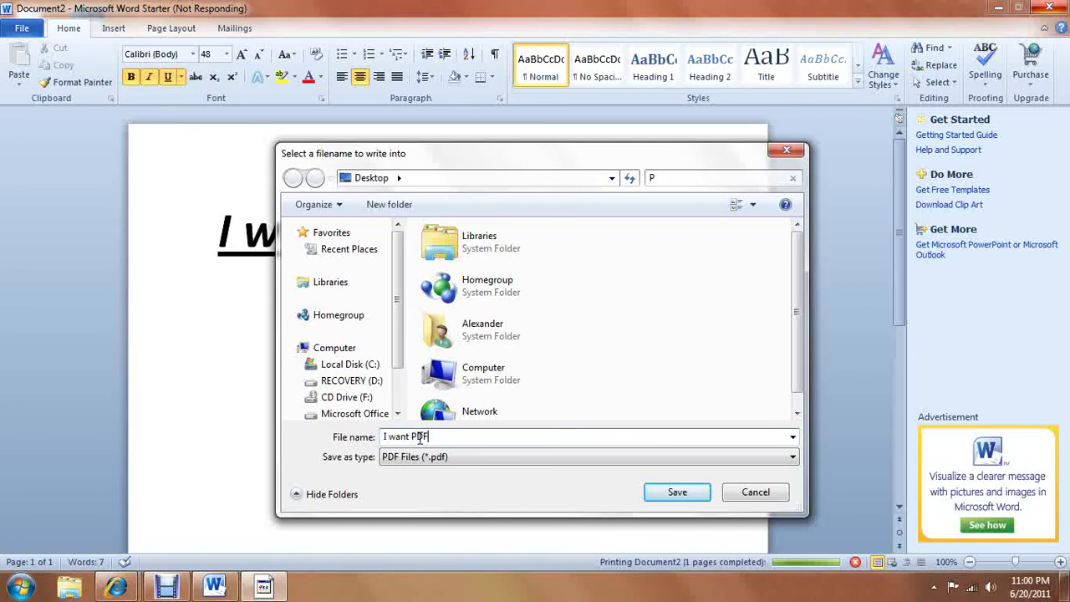
left_click(675, 491)
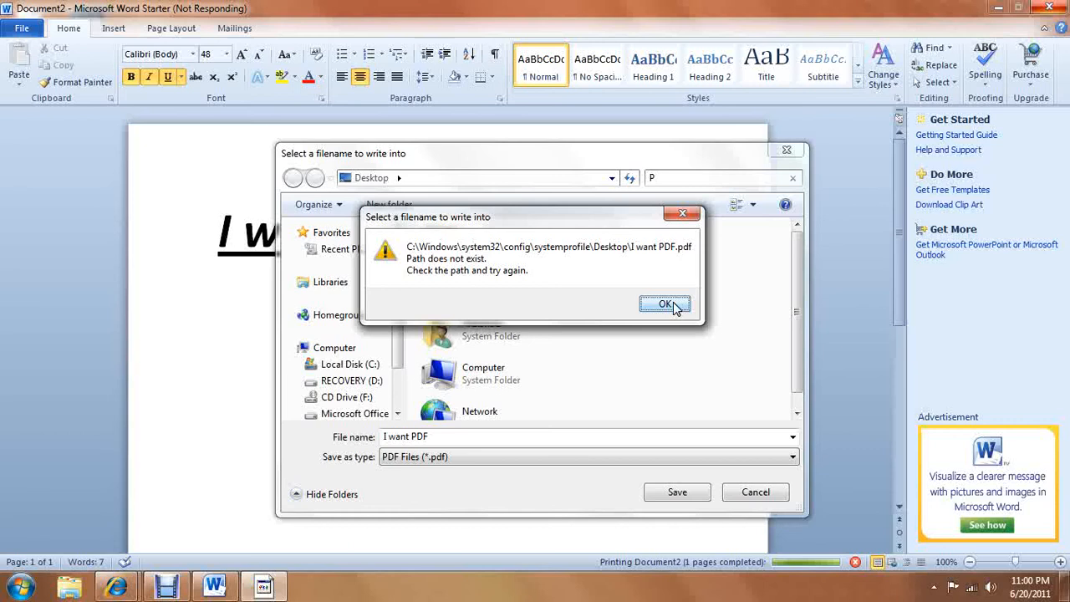
Dismiss the 'Path does not exist' message and close the filename dialog without saving.
left_click(665, 304)
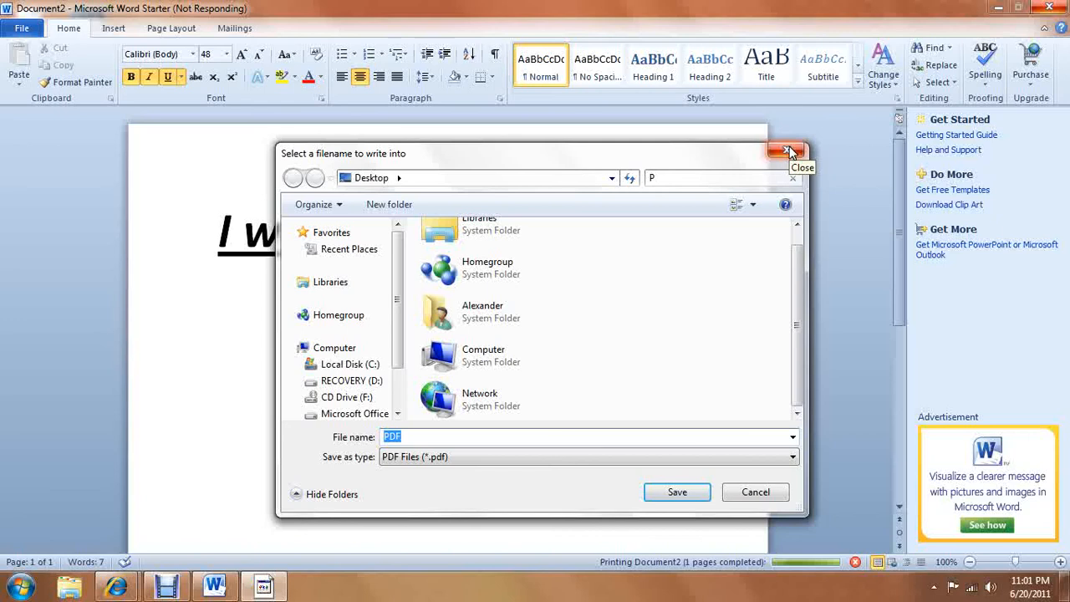
left_click(786, 150)
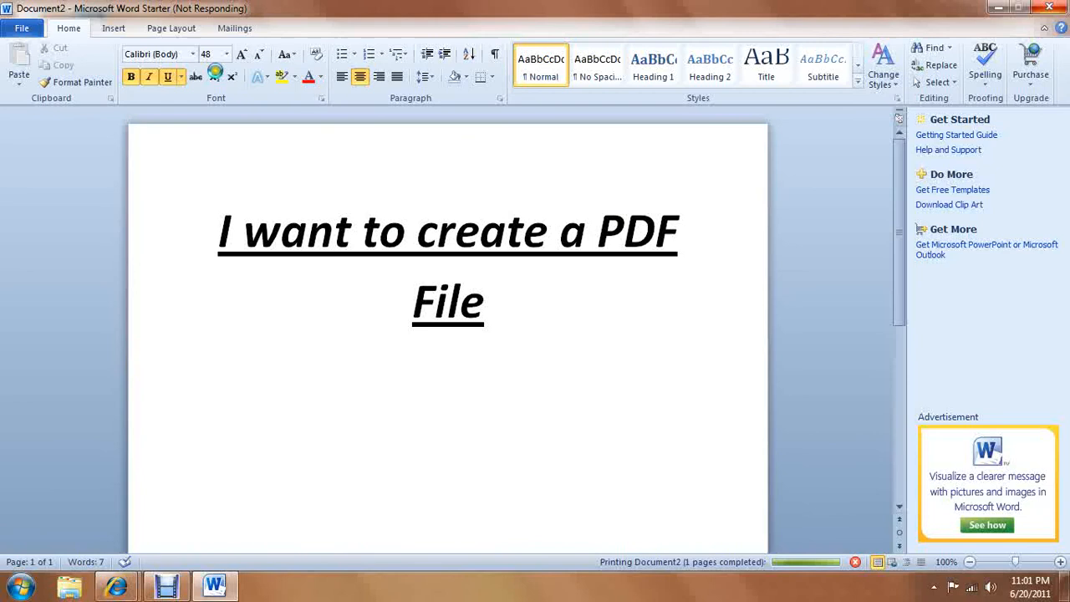
Print the document again with PDFLite as the printer.
left_click(22, 27)
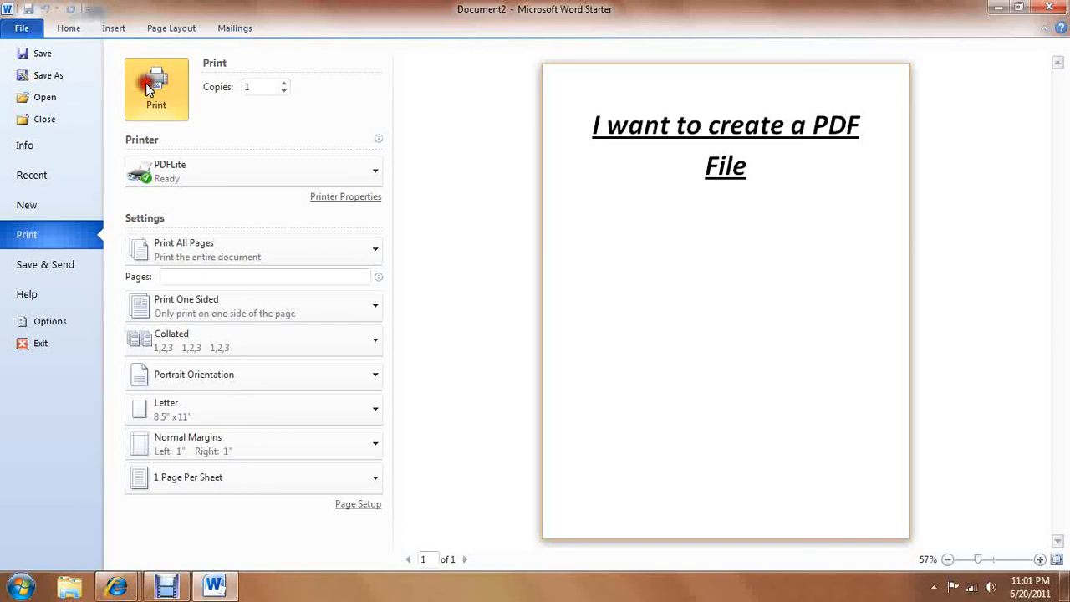
left_click(157, 87)
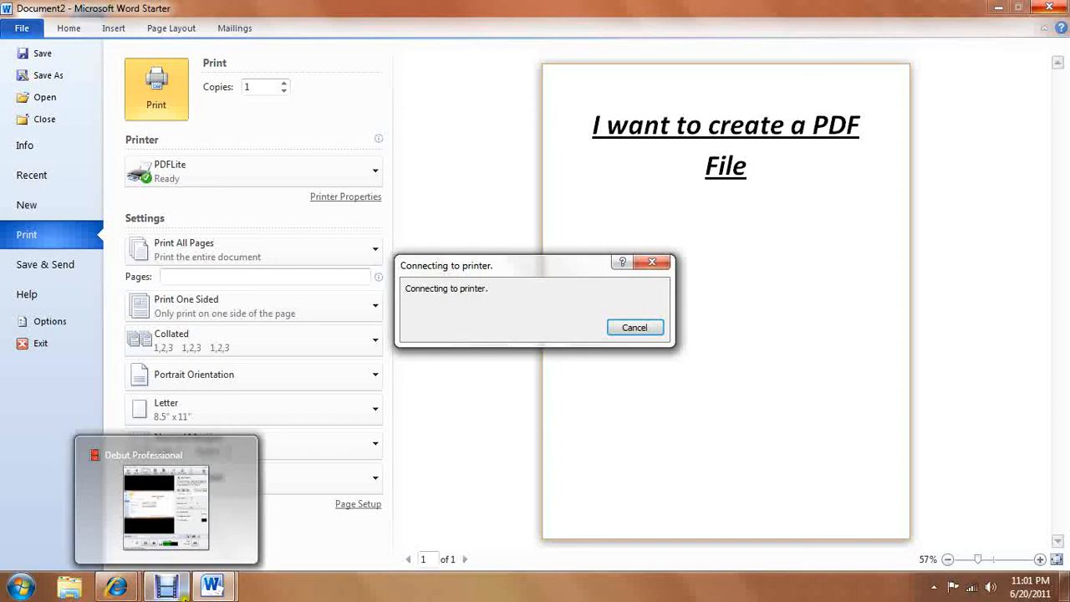
left_click(635, 326)
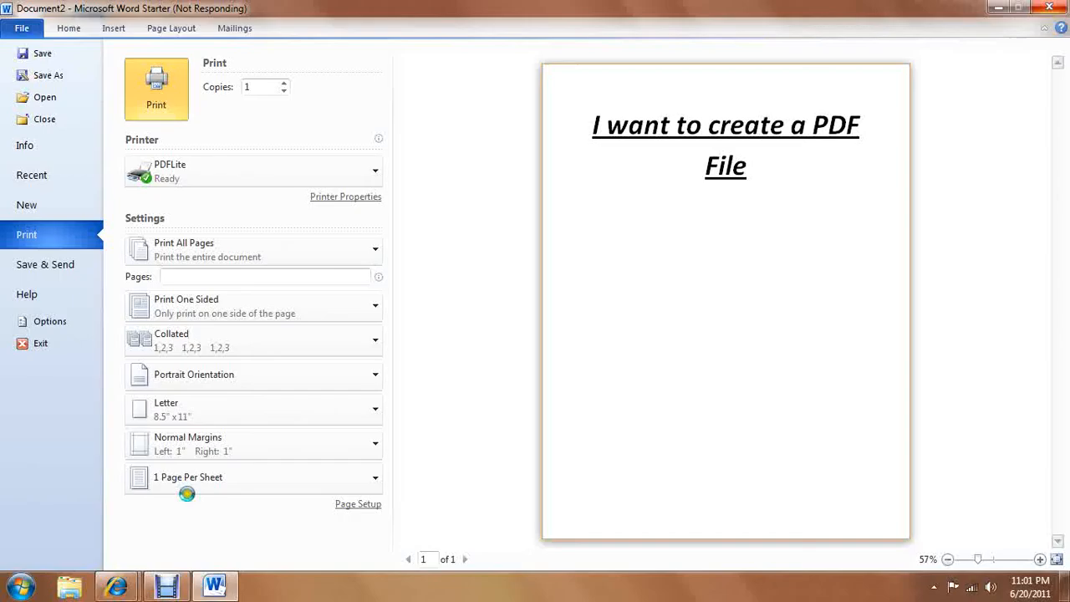
mouse_move(214, 583)
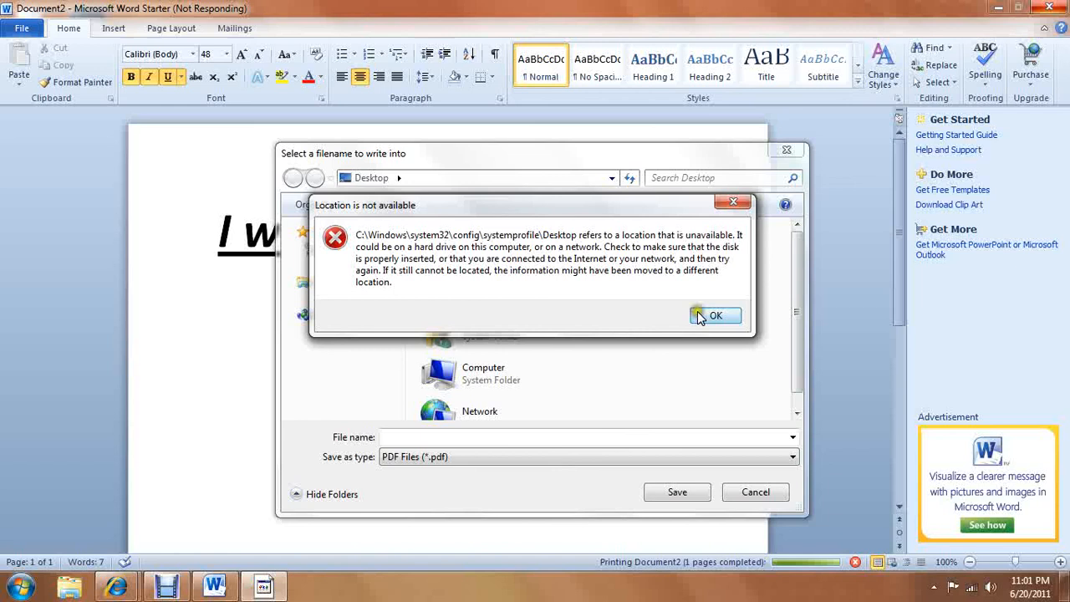
mouse_move(381, 244)
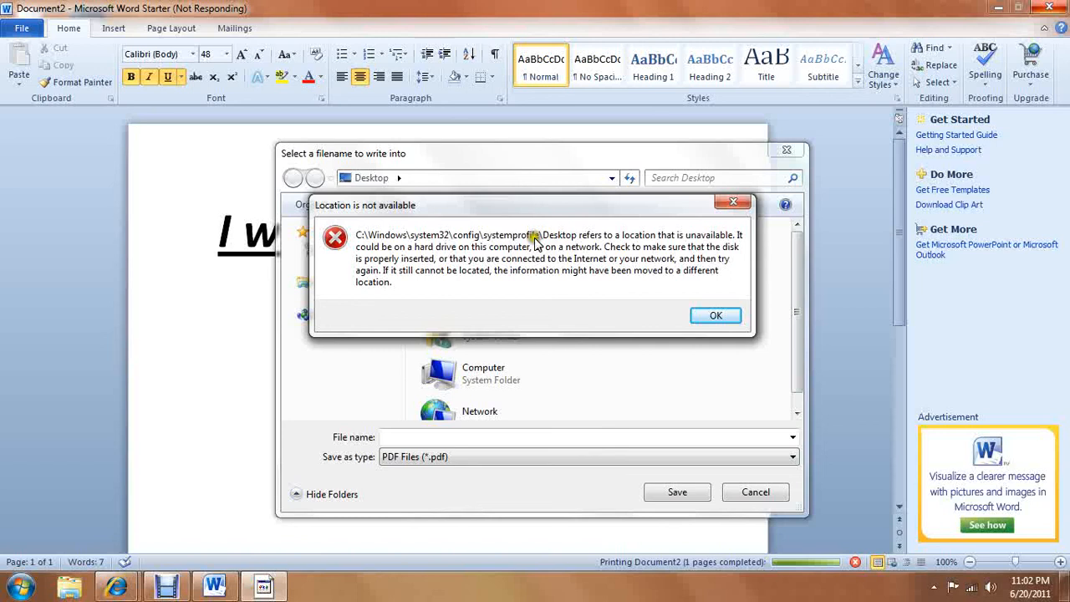
mouse_move(715, 314)
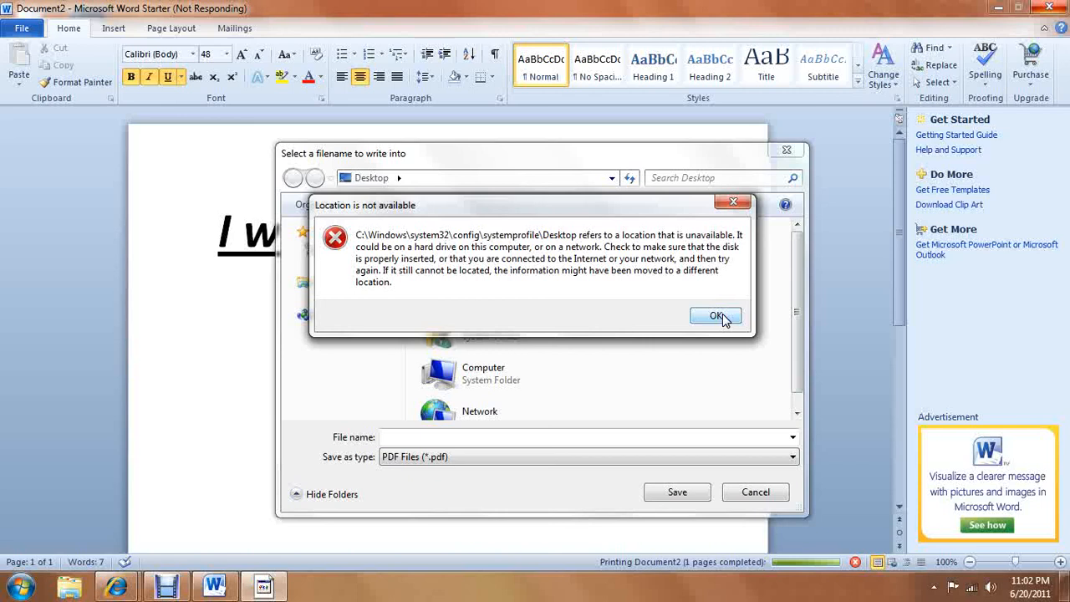
Dismiss the 'Location is not available' error so the save dialog shows Libraries.
left_click(715, 316)
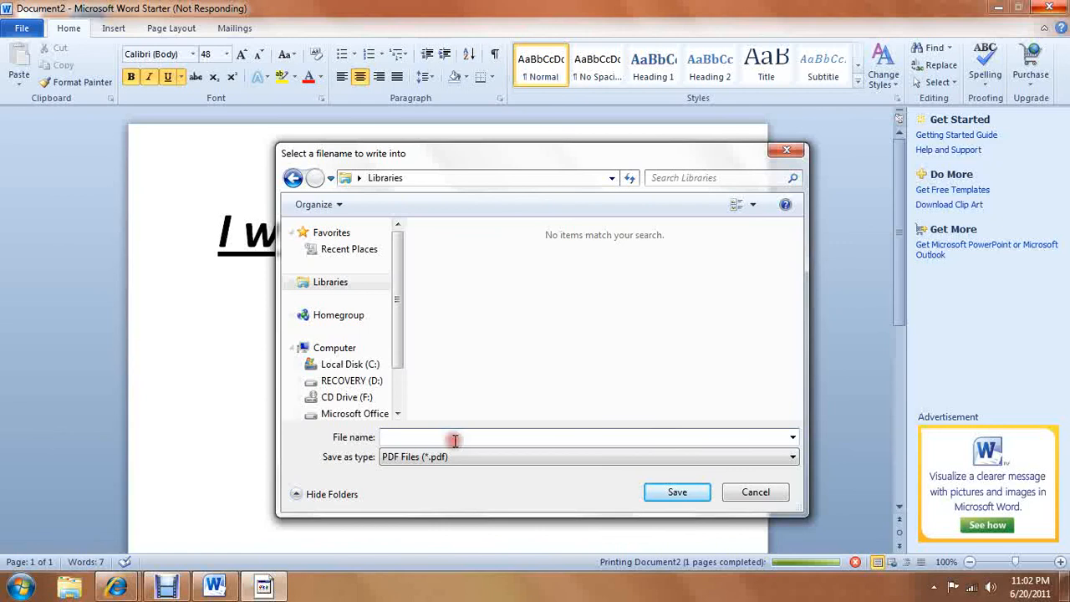
Name the PDF 'i want PD', browse C: → user folder → My Documents, and save it there.
type("i want PDF")
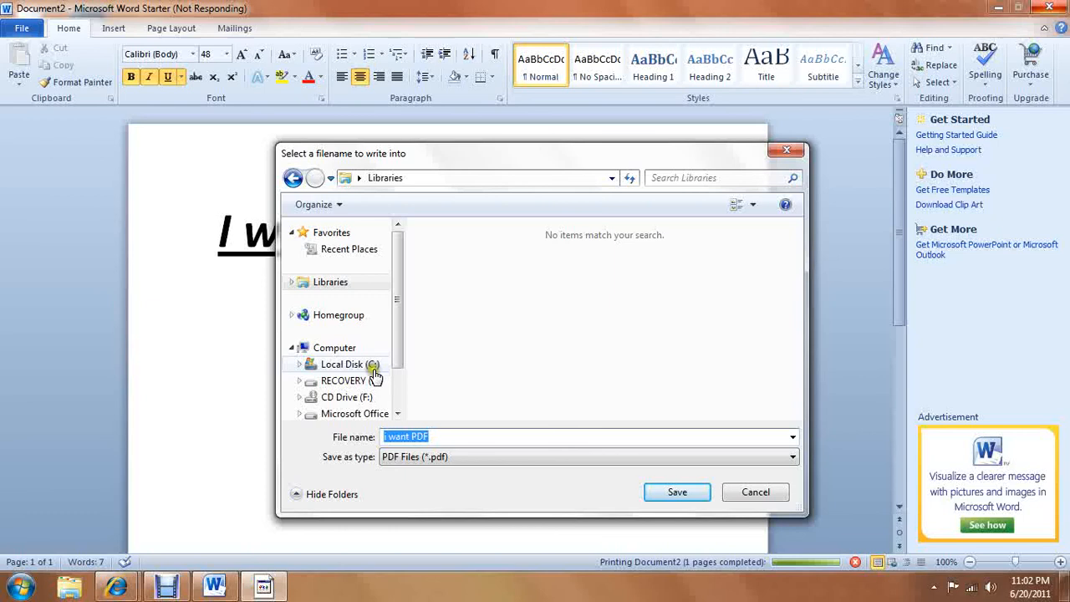
double_click(348, 364)
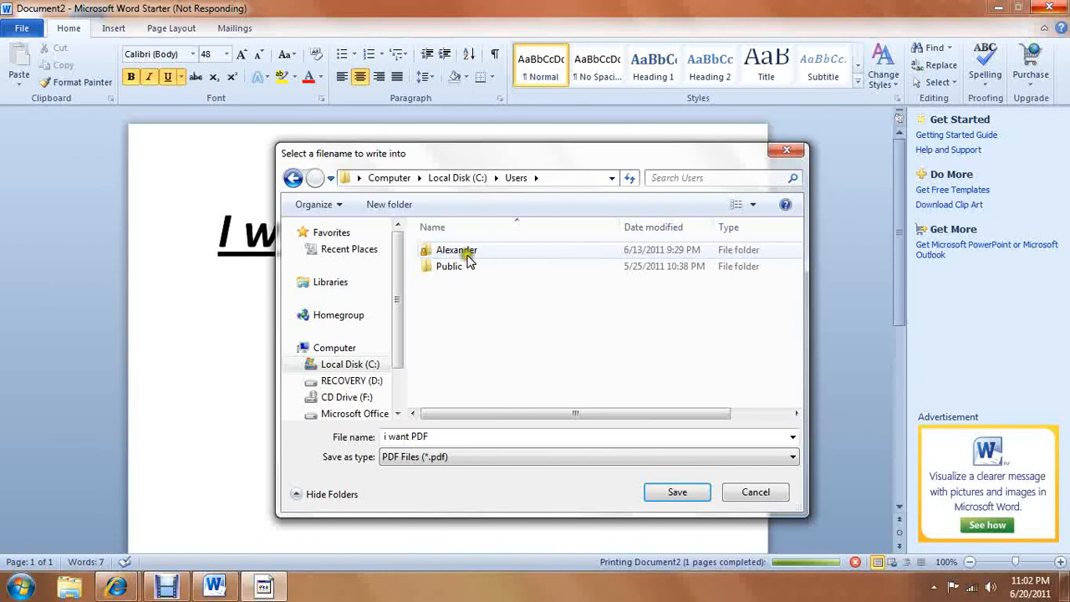
double_click(457, 251)
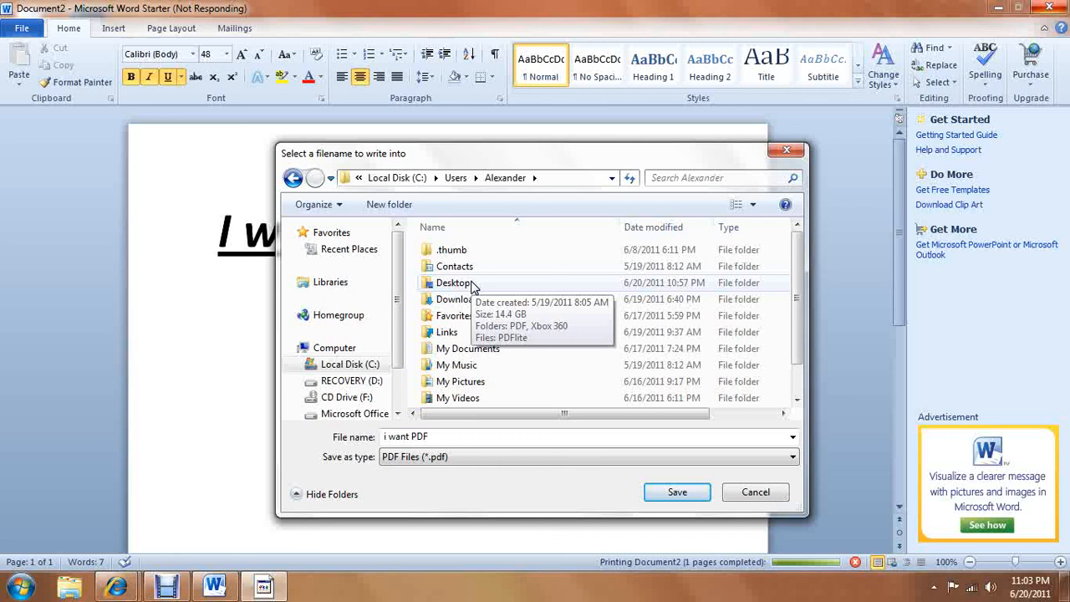
double_click(468, 349)
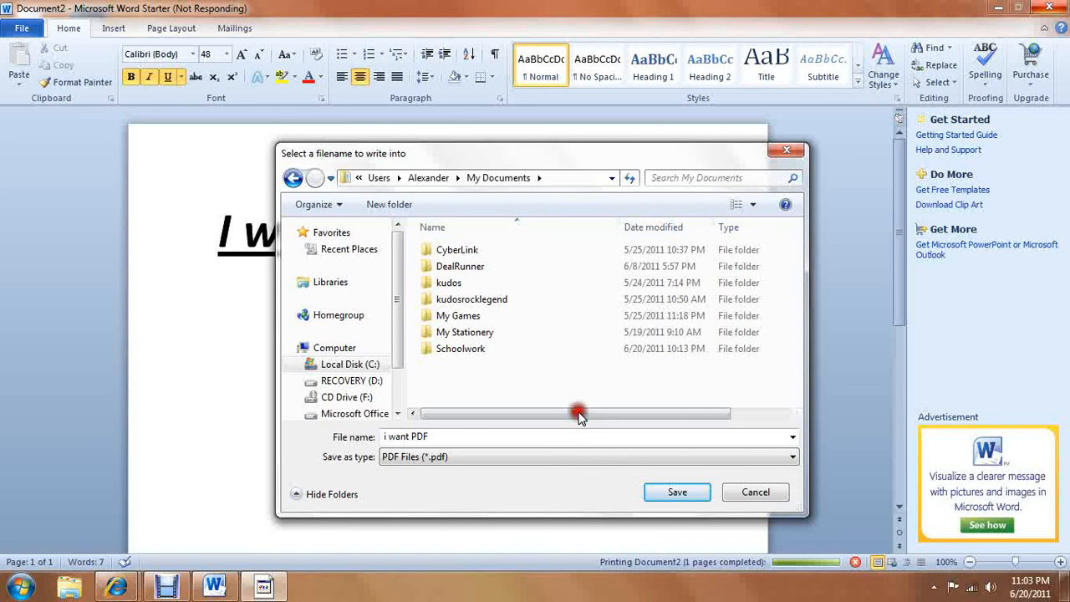
left_click(676, 492)
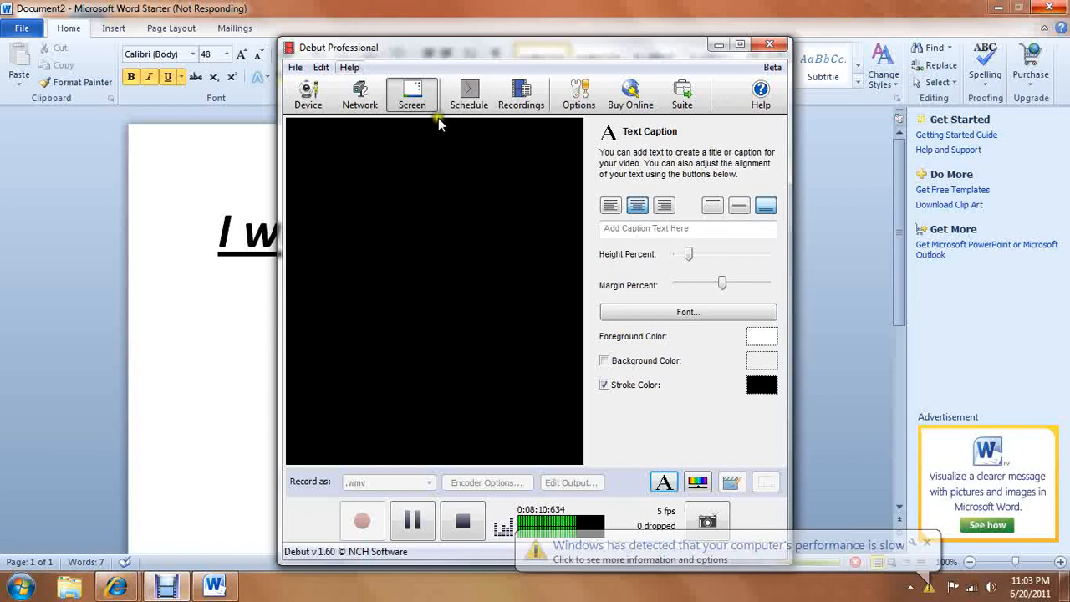
Minimize the recorder and Word windows so the desktop shows.
left_click(579, 92)
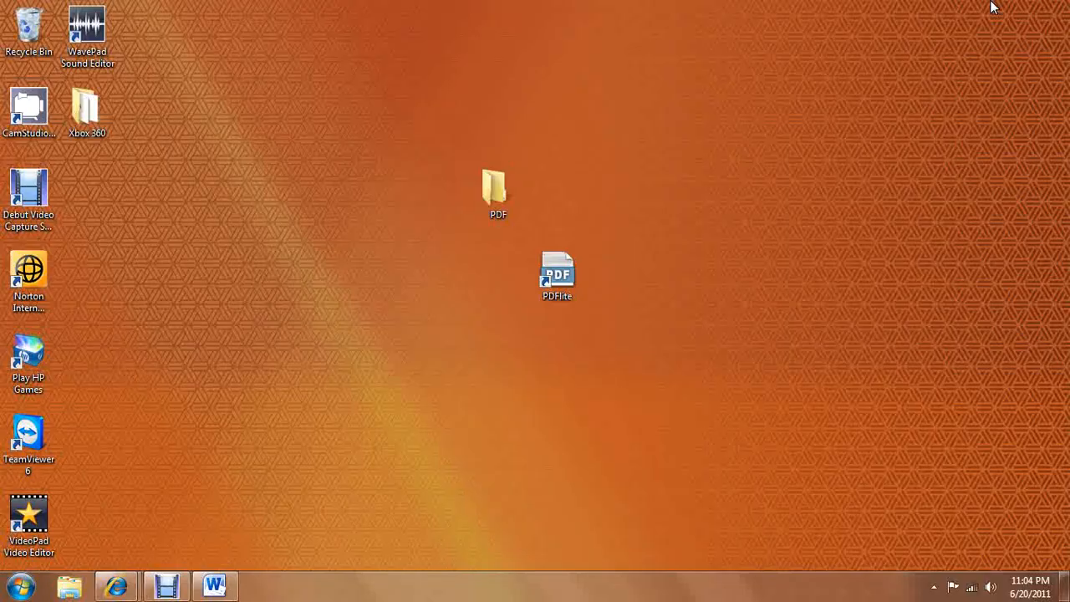
Open the Documents library from the Start menu, listing the saved 'i want PDF' file.
left_click(18, 585)
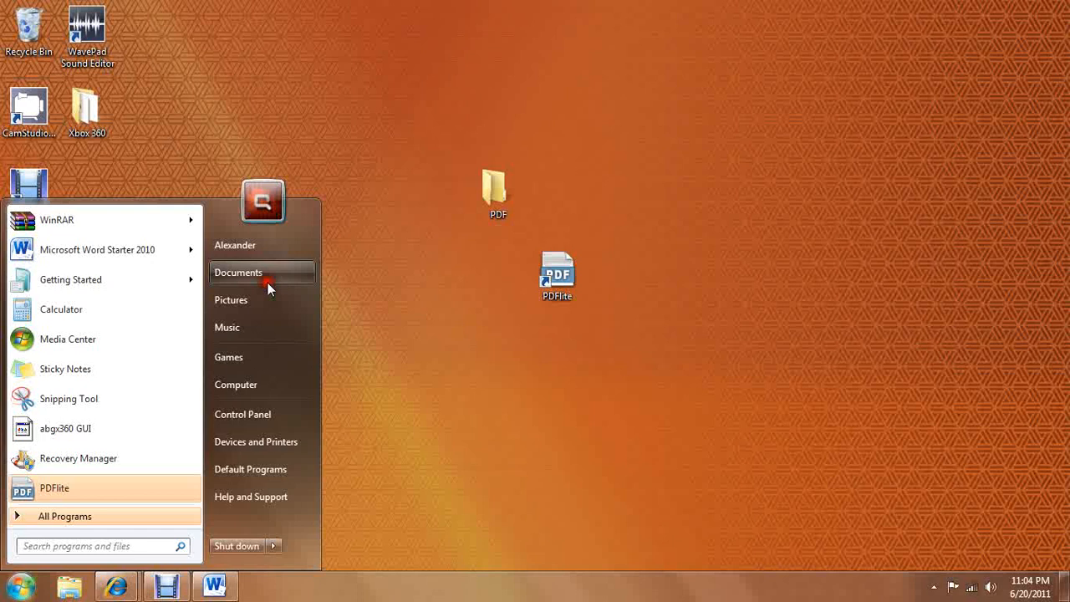
left_click(338, 277)
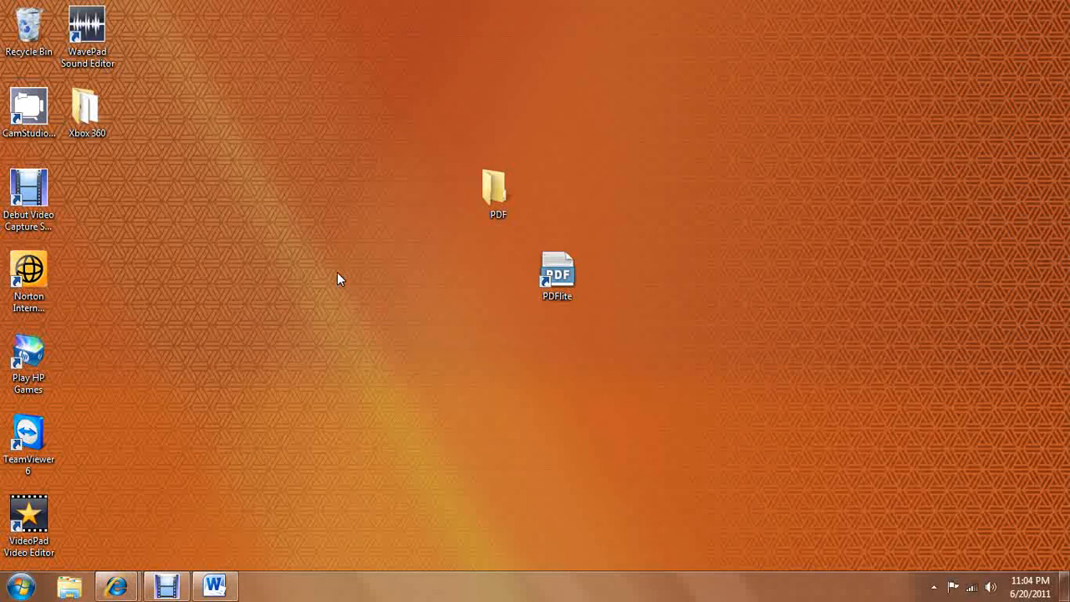
double_click(557, 276)
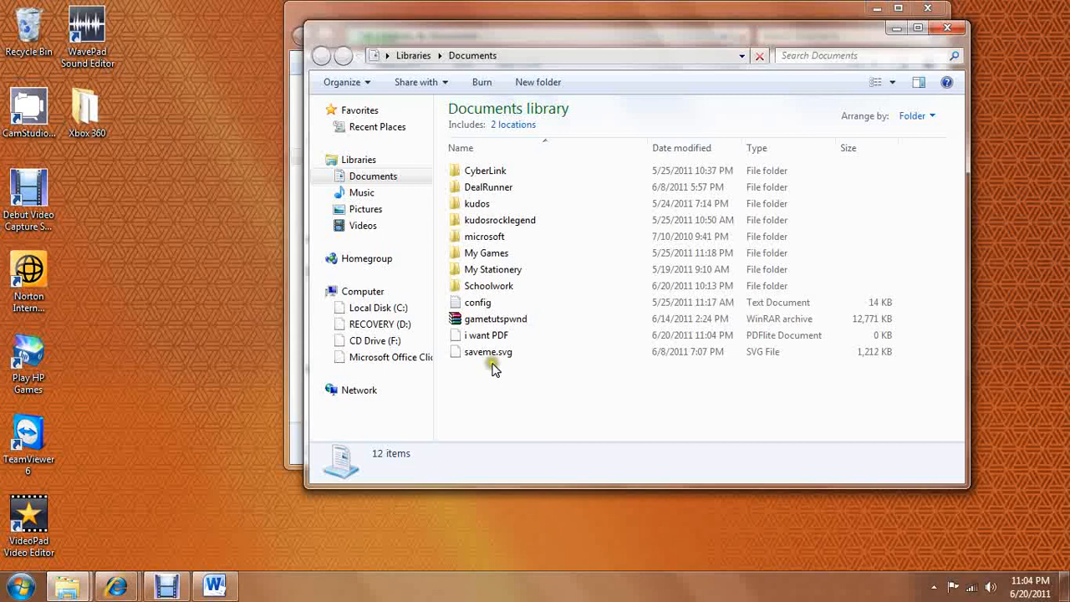
left_click(484, 334)
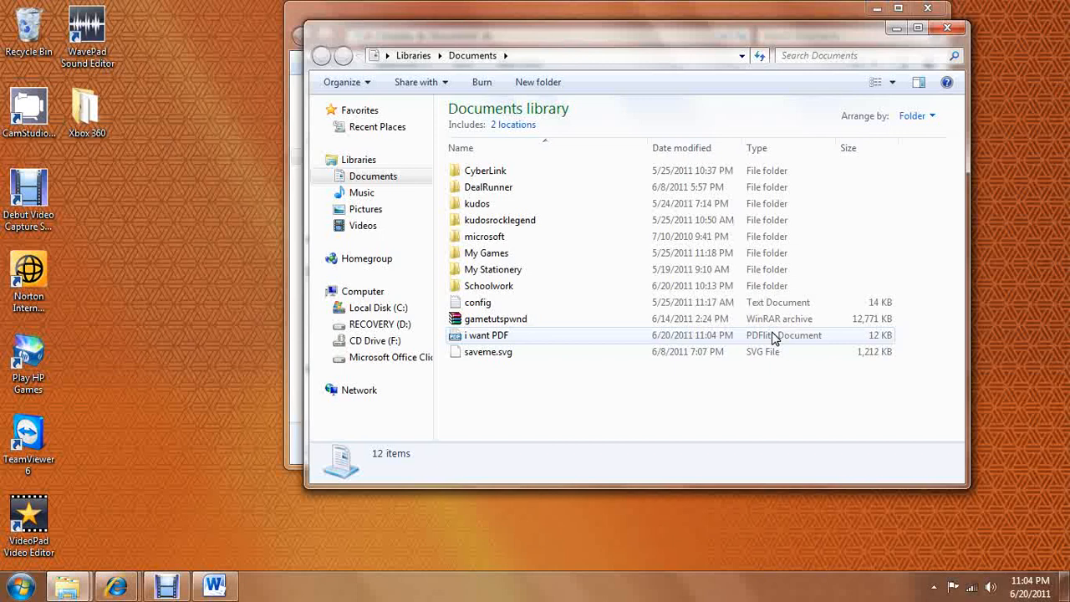
left_click(484, 334)
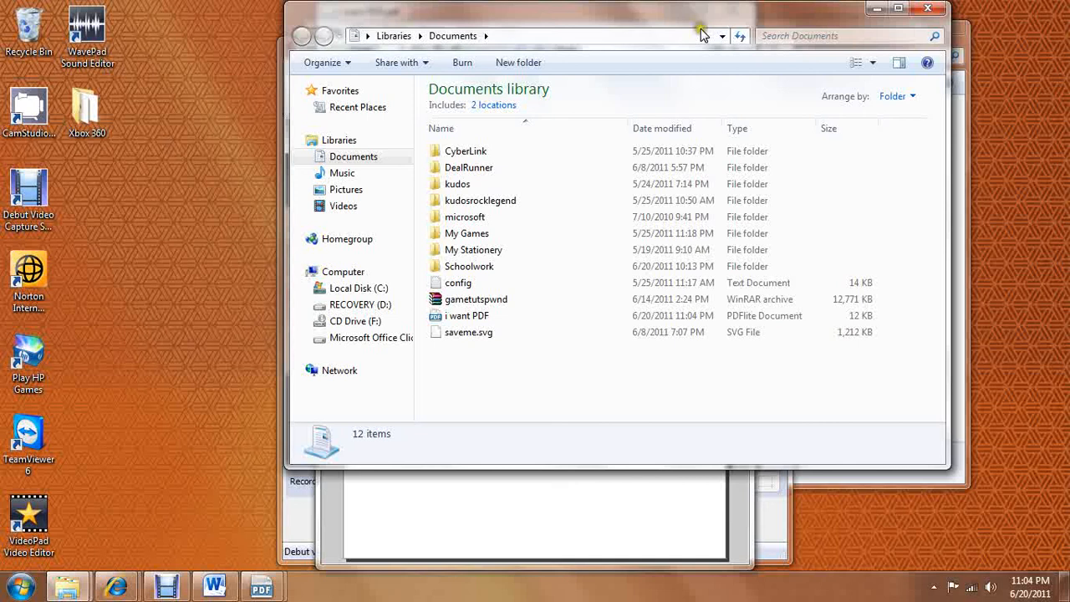
Open 'i want PDF' in PDFLite to check the heading, then close the viewer.
double_click(467, 314)
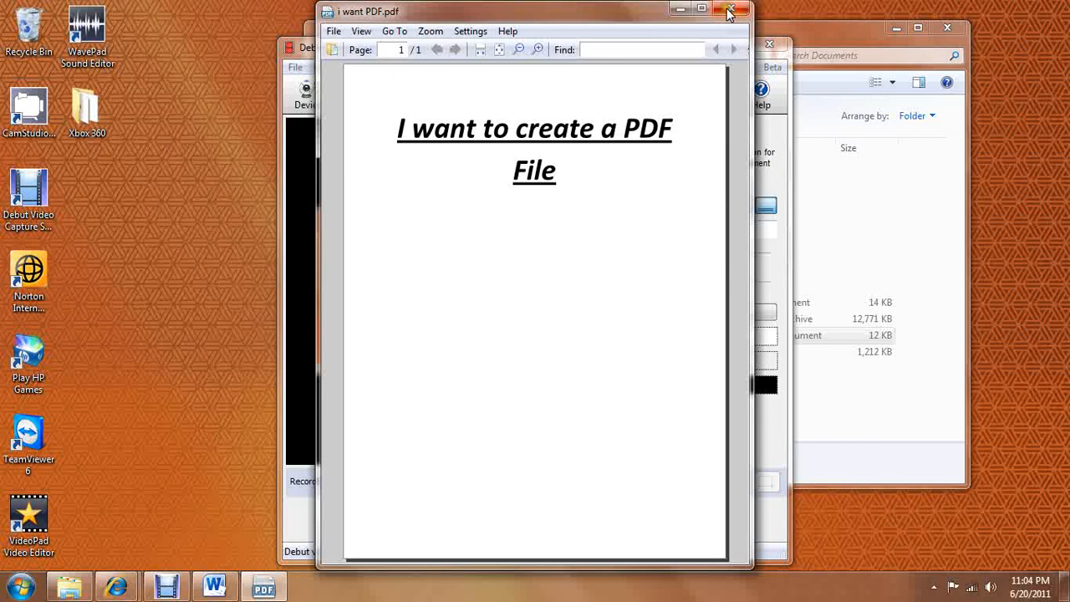
left_click(728, 11)
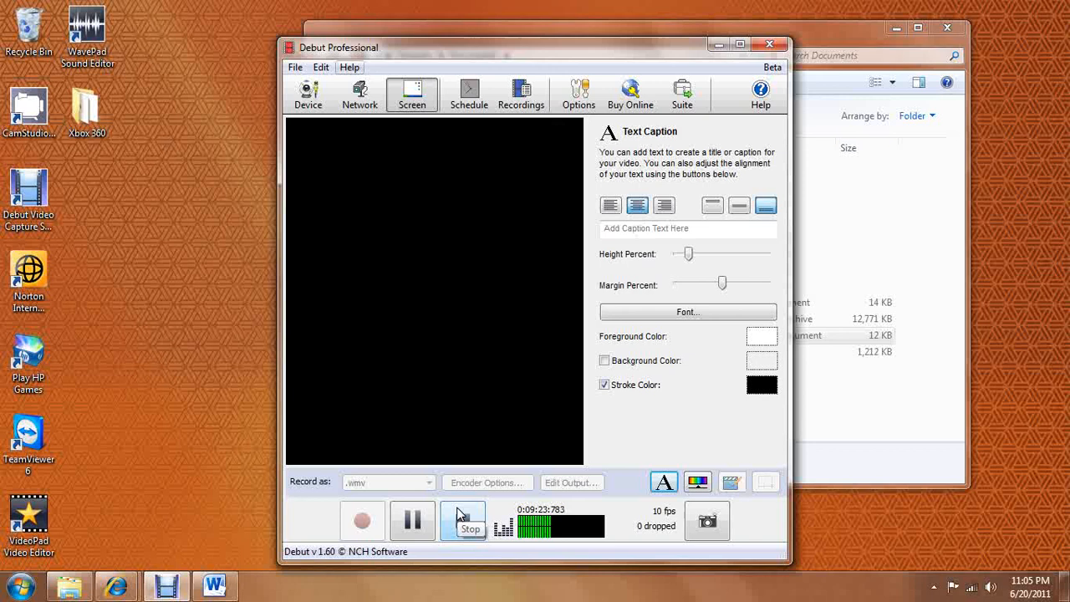